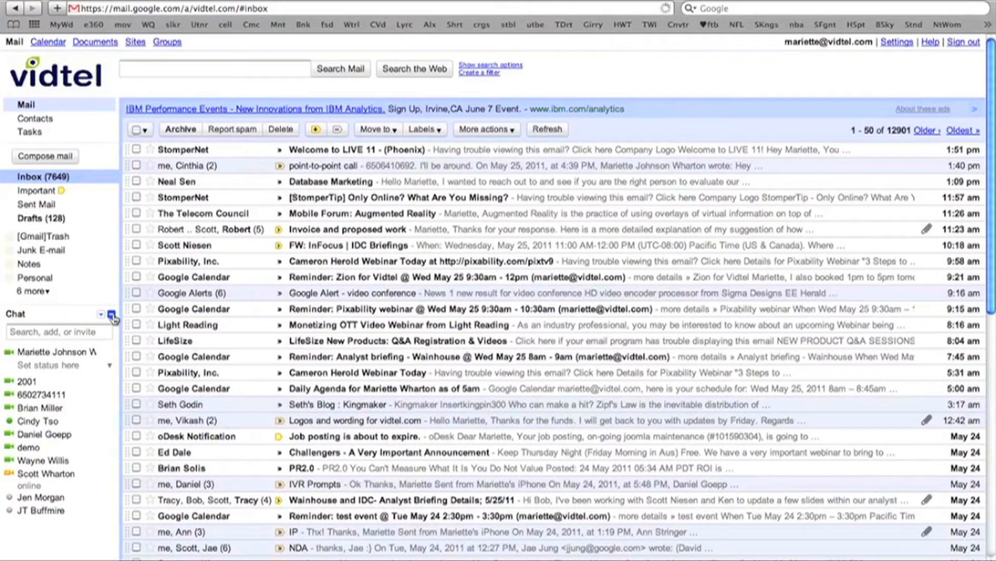
- Choose Add contact from the Chat options to bring up Chat Invitations
left_click(99, 314)
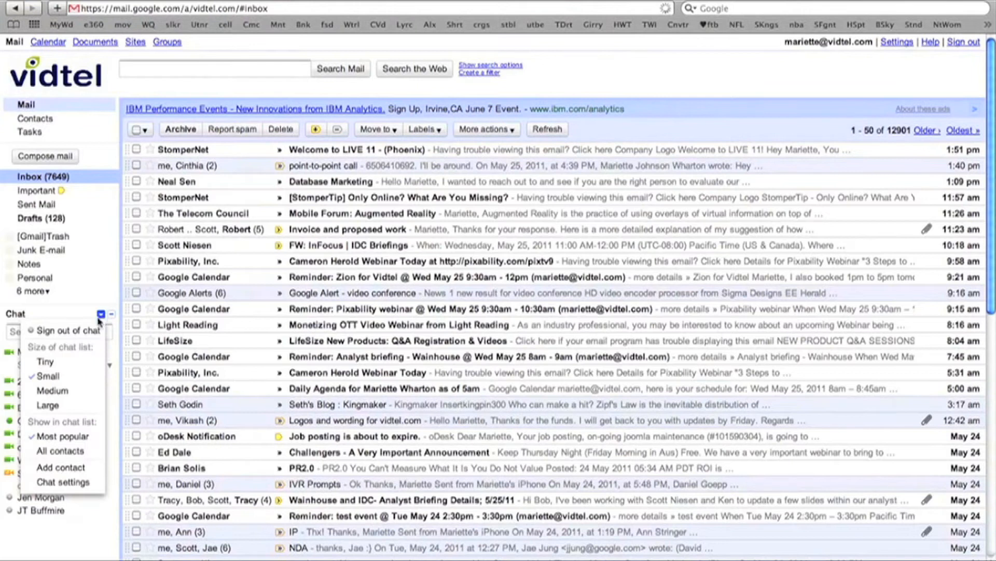
left_click(61, 468)
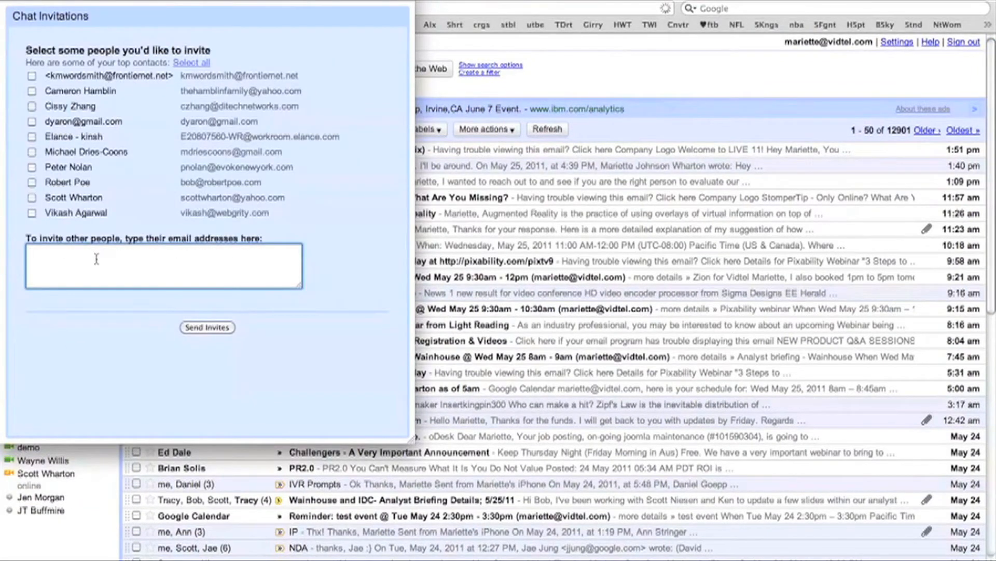
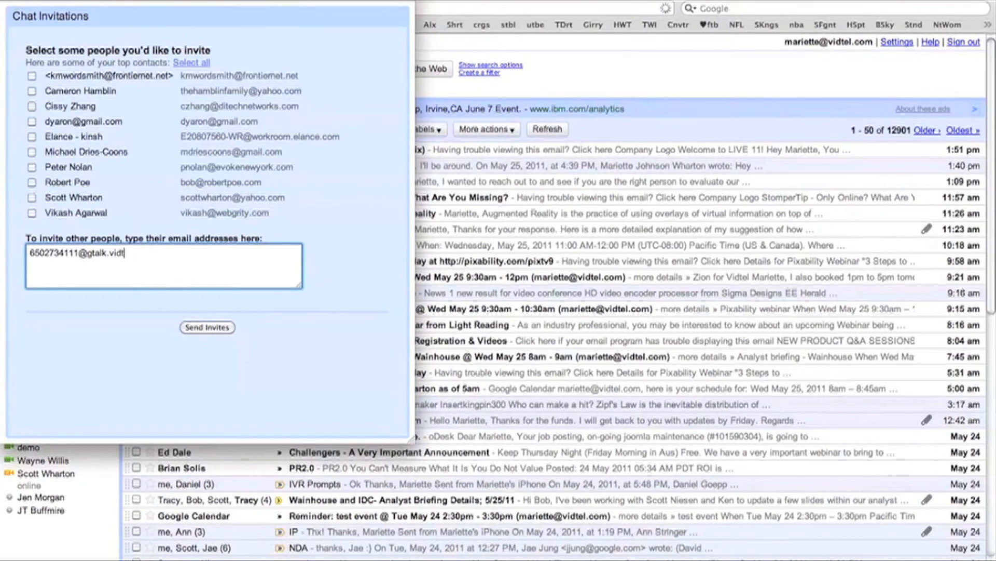